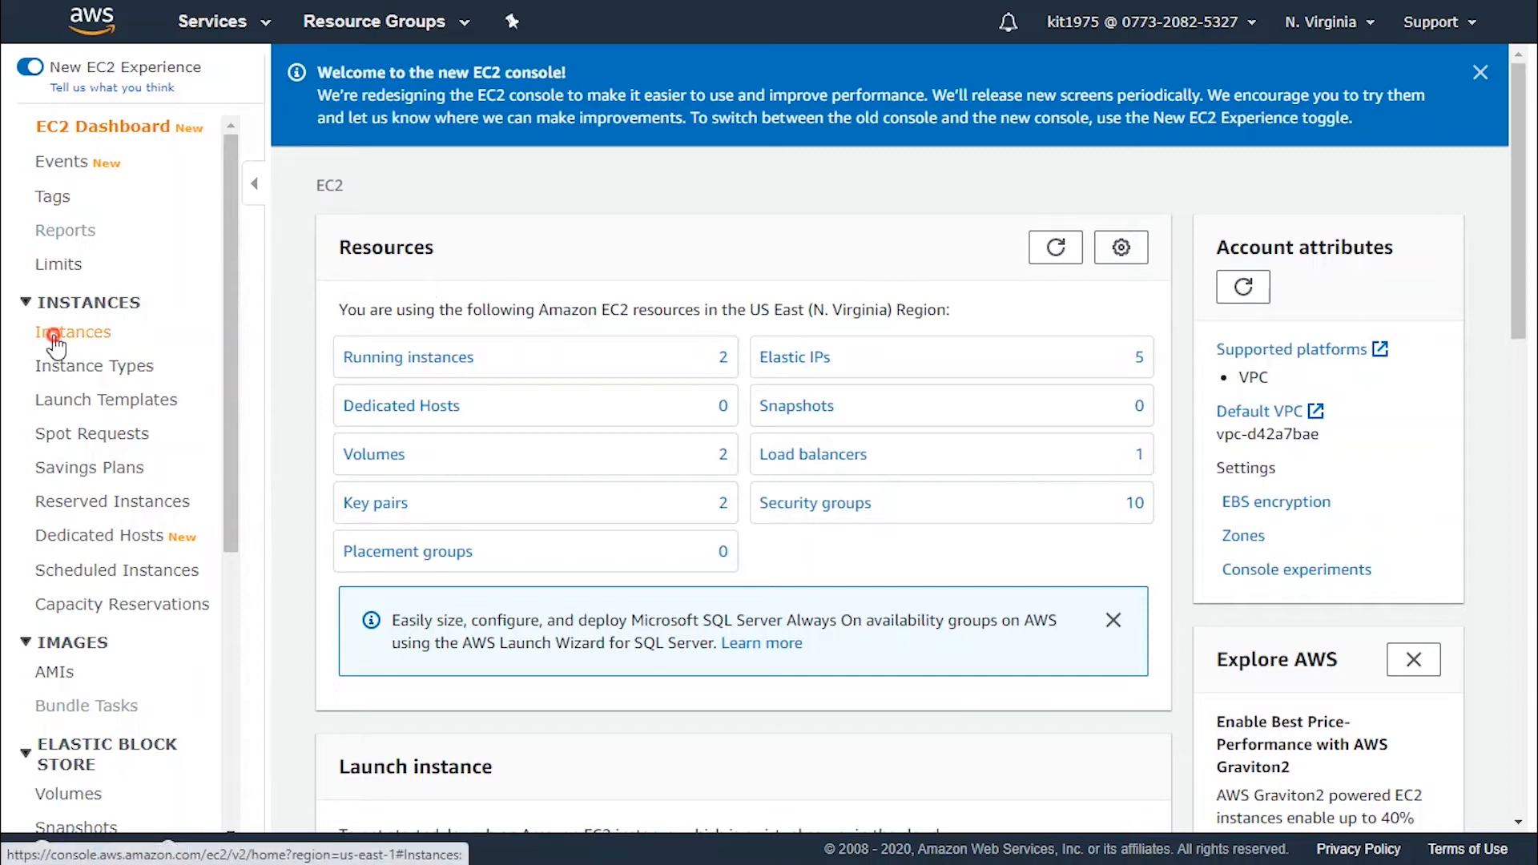
- Show the EC2 Instances list with hosting-server2 selected and its details displayed
{"action": "left_click", "coordinate": [72, 331]}
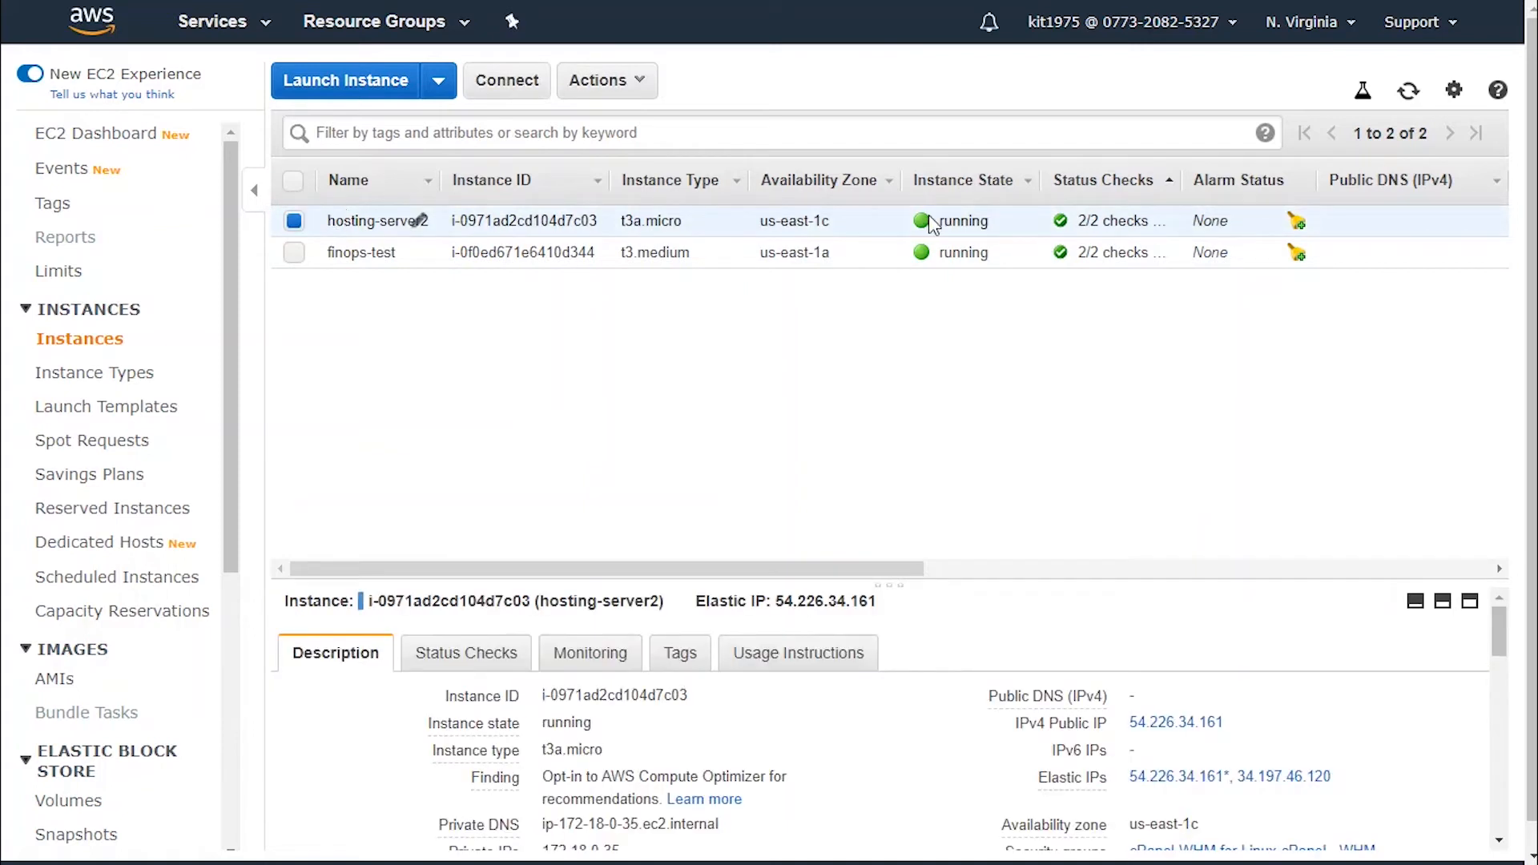
{"action": "mouse_move", "coordinate": [1087, 274]}
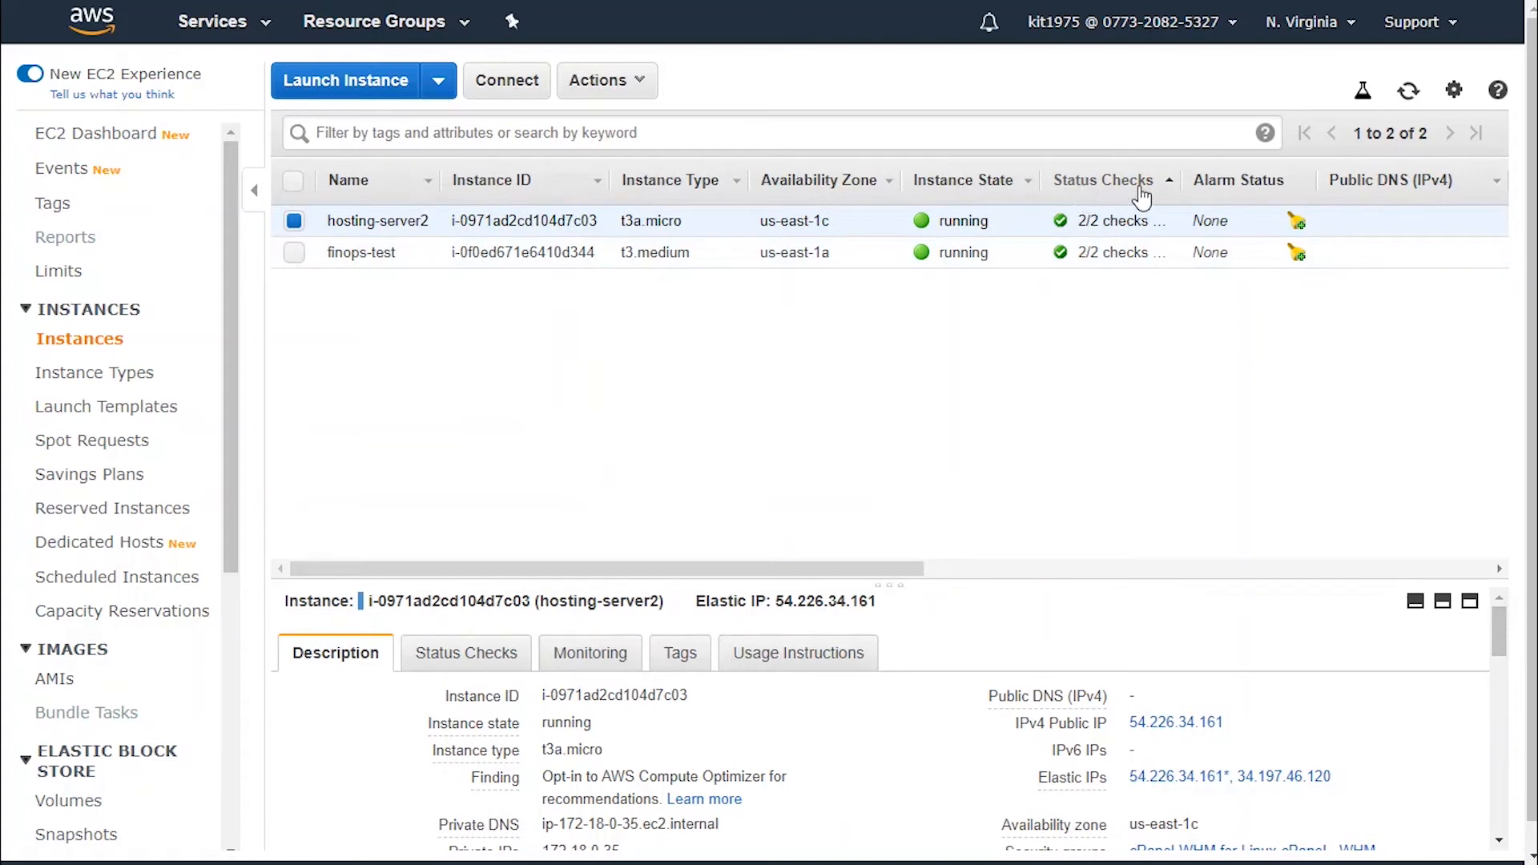
{"action": "mouse_move", "coordinate": [1148, 233]}
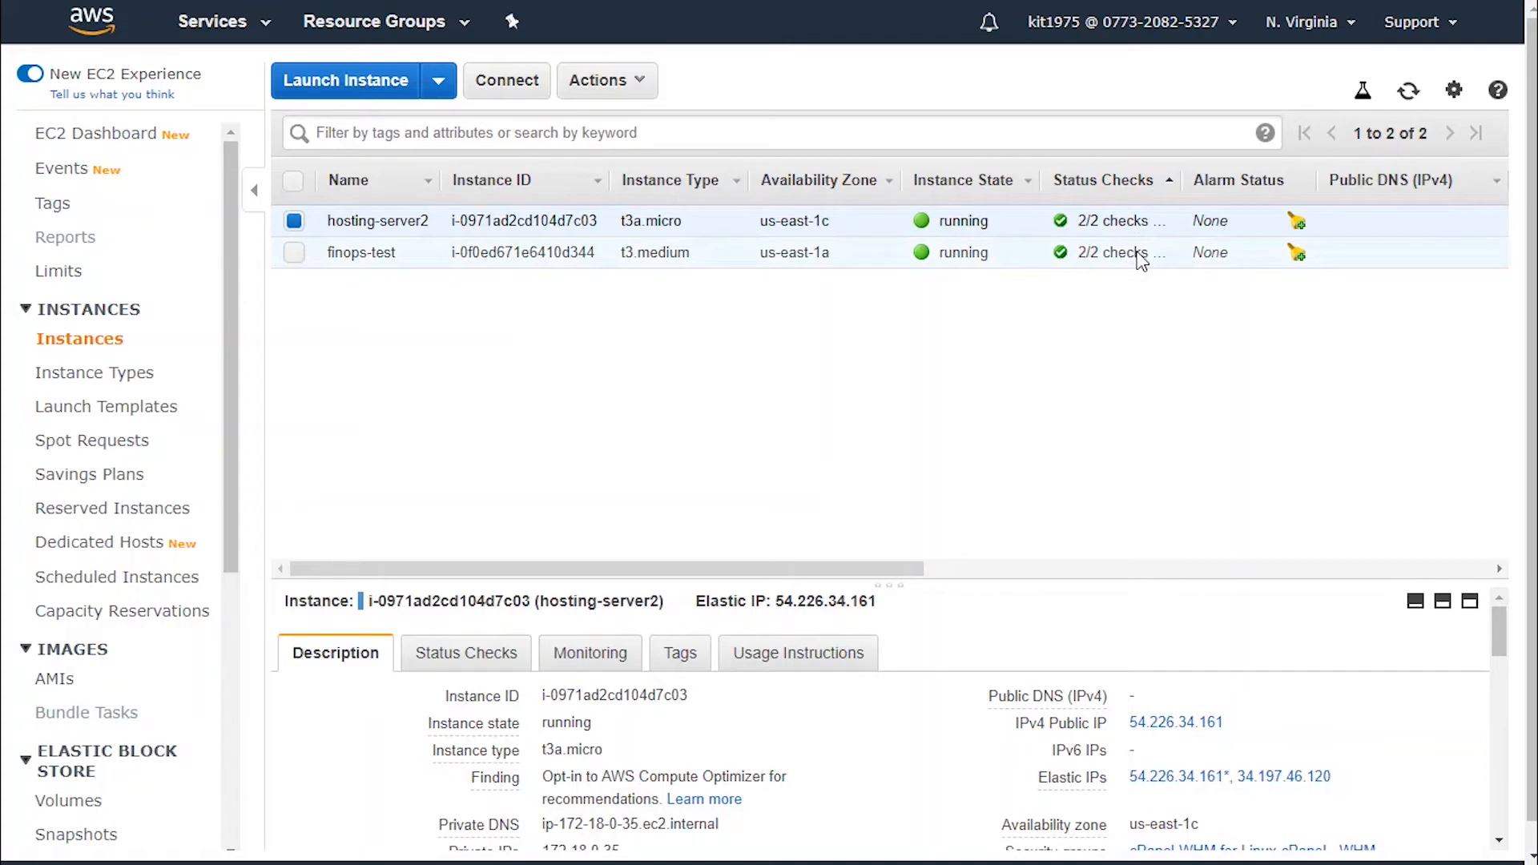
{"action": "mouse_move", "coordinate": [519, 699]}
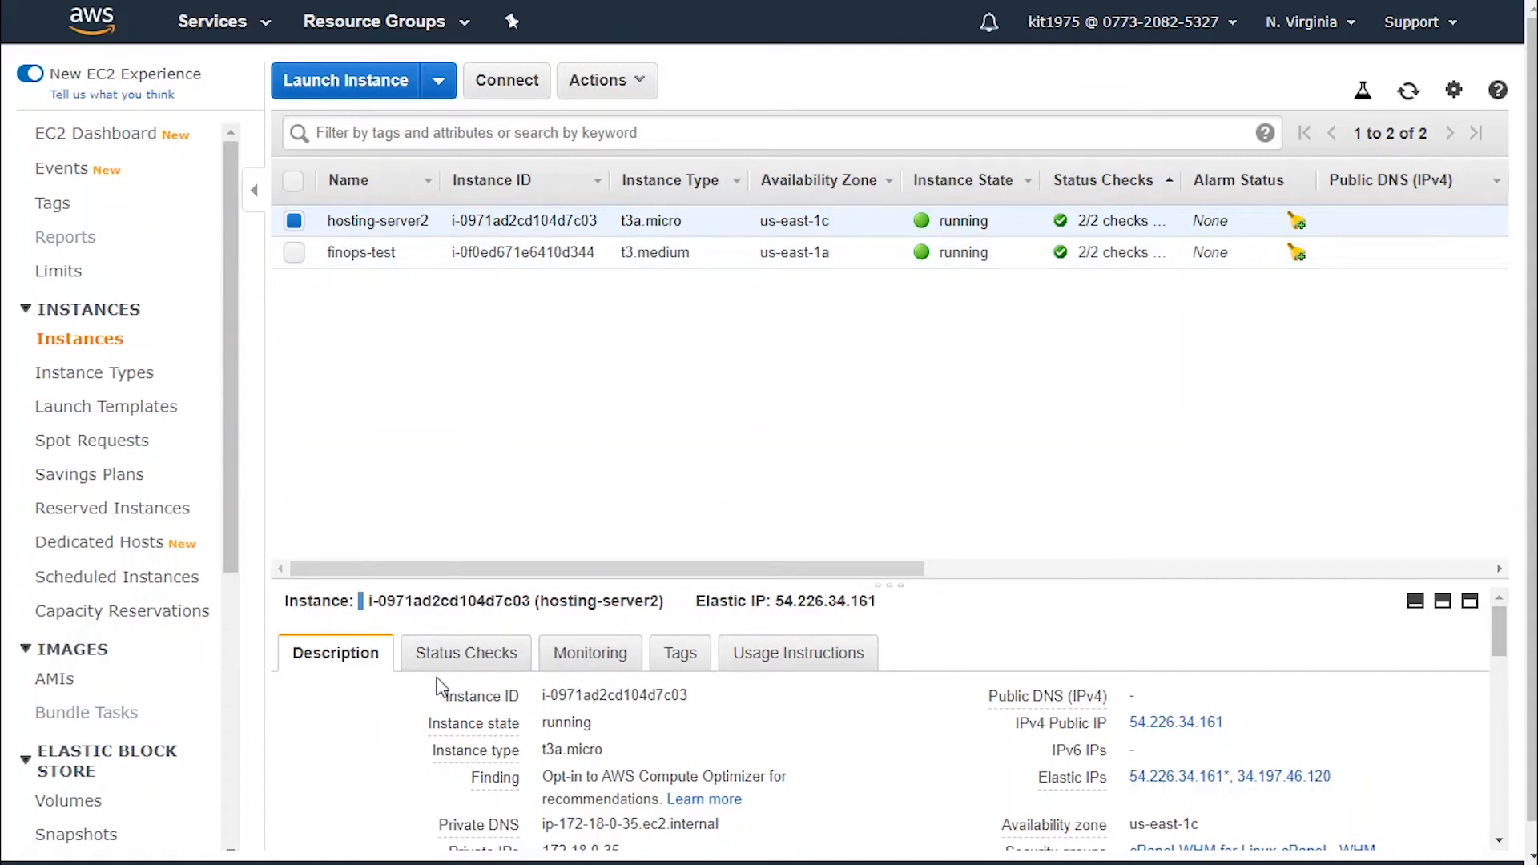
- Verify hosting-server2's system and instance reachability checks passed, then show finops-test's status checks
{"action": "left_click", "coordinate": [466, 652]}
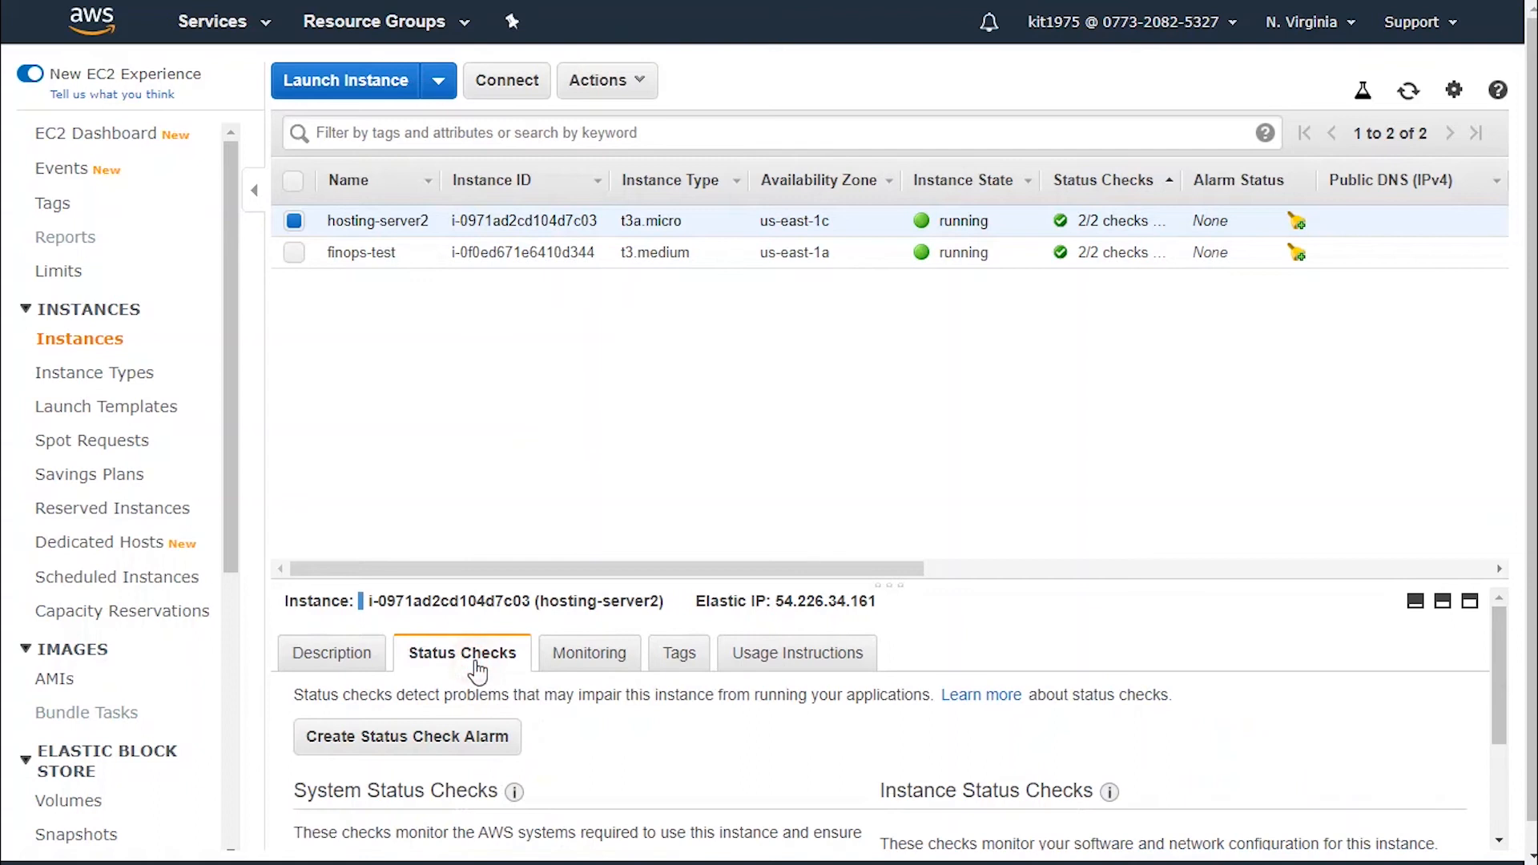
{"action": "scroll", "scroll_direction": "down", "scroll_amount": 3}
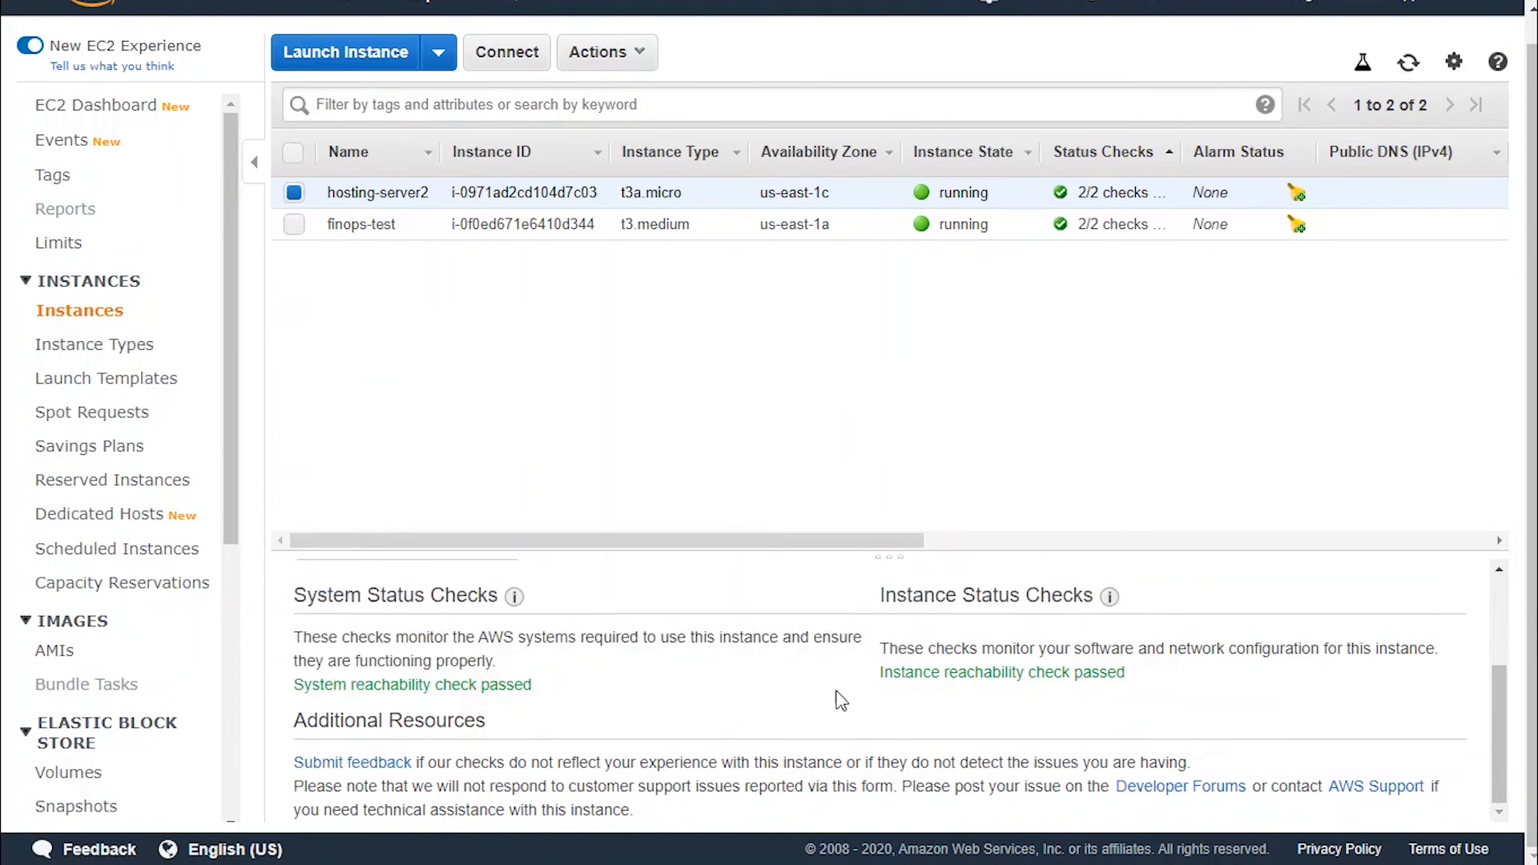
{"action": "double_click", "coordinate": [1073, 671]}
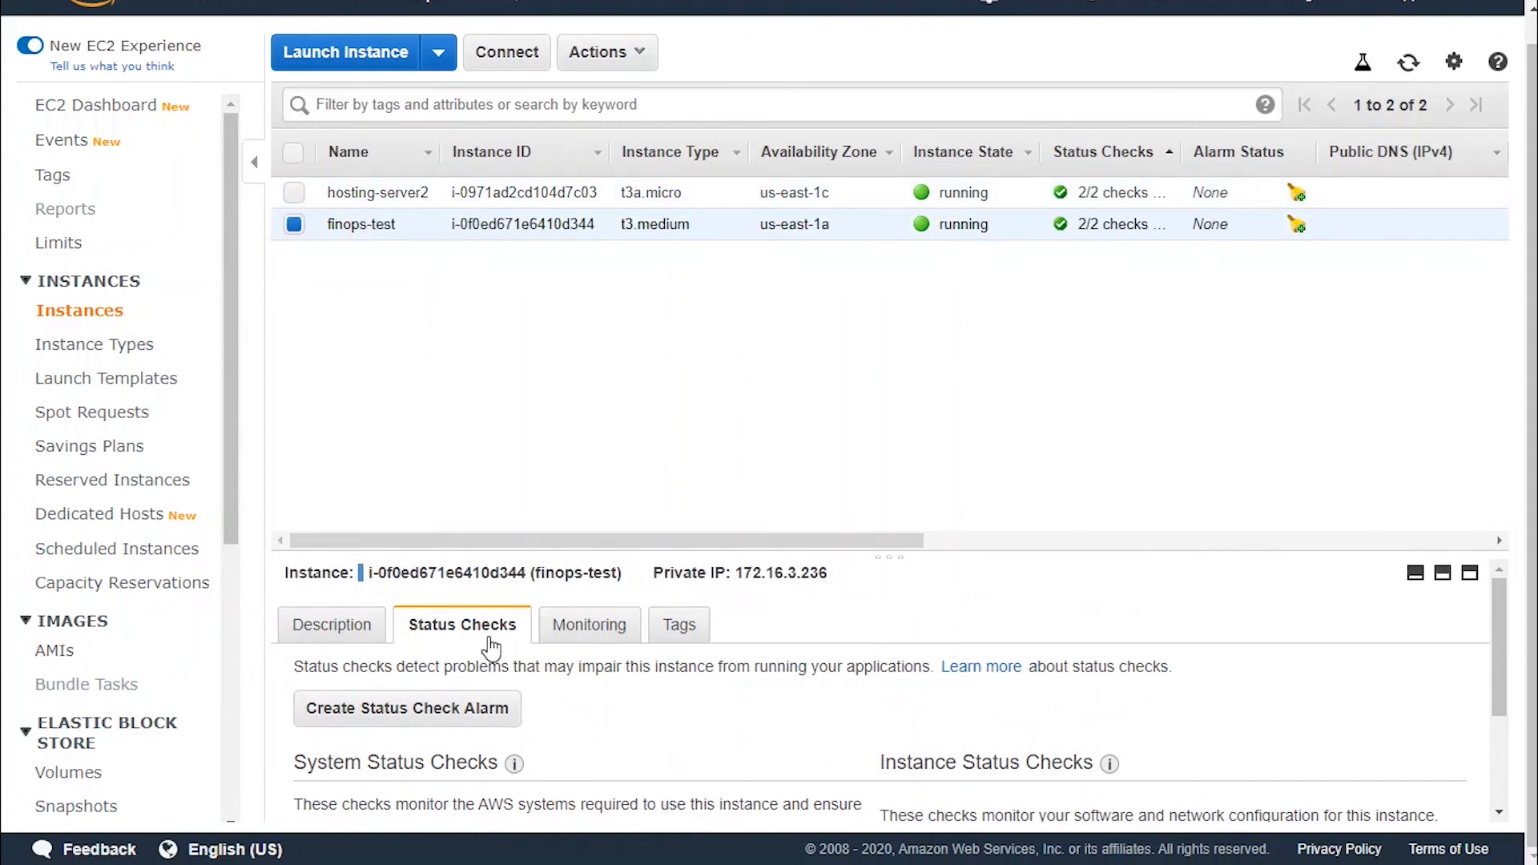
{"action": "scroll", "scroll_direction": "down", "scroll_amount": 3}
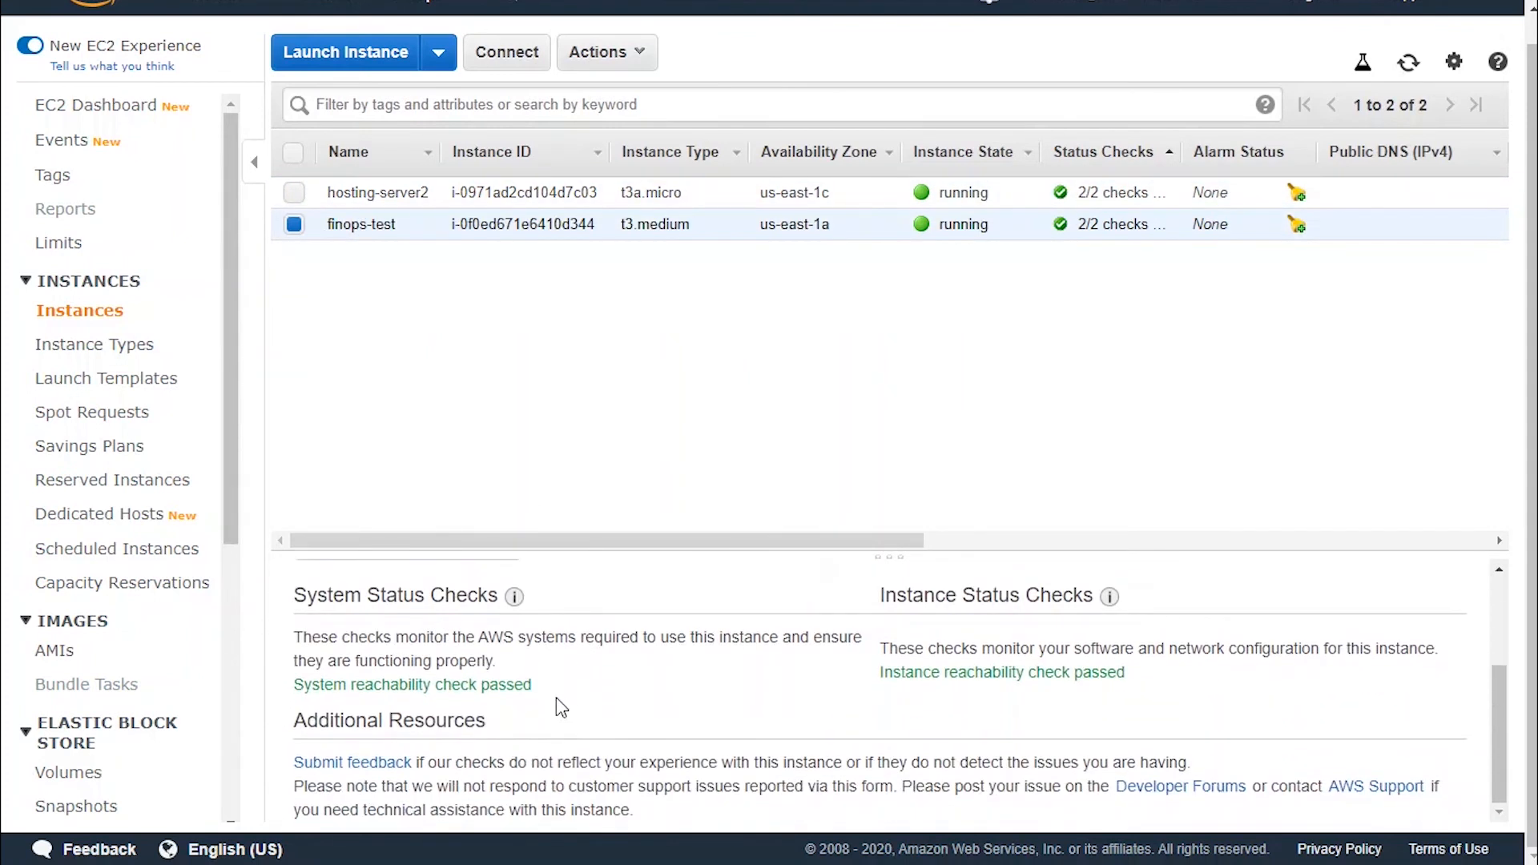
{"action": "double_click", "coordinate": [476, 685]}
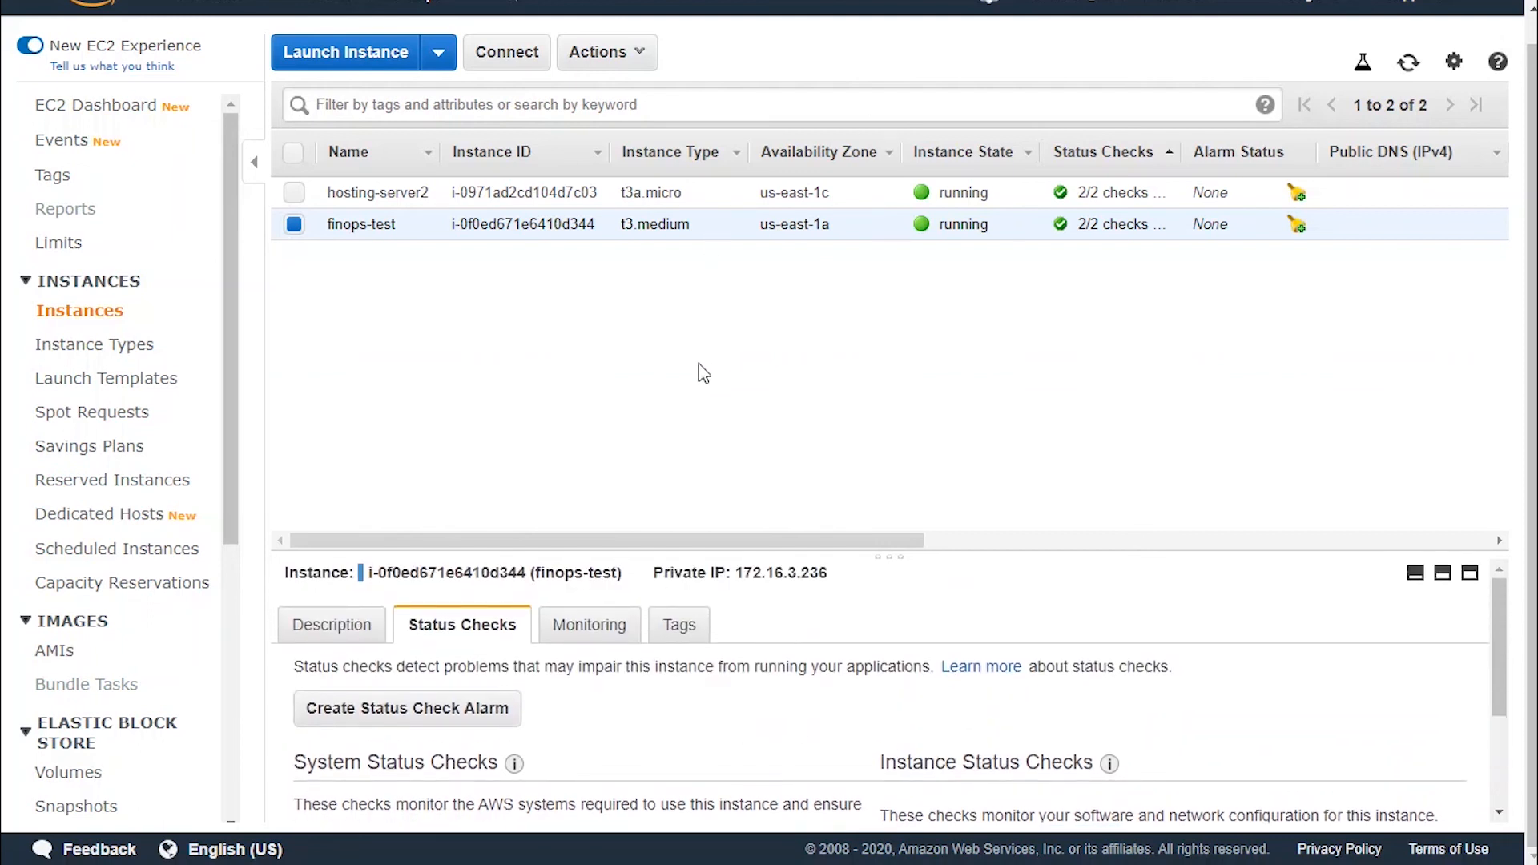
{"action": "mouse_move", "coordinate": [846, 554]}
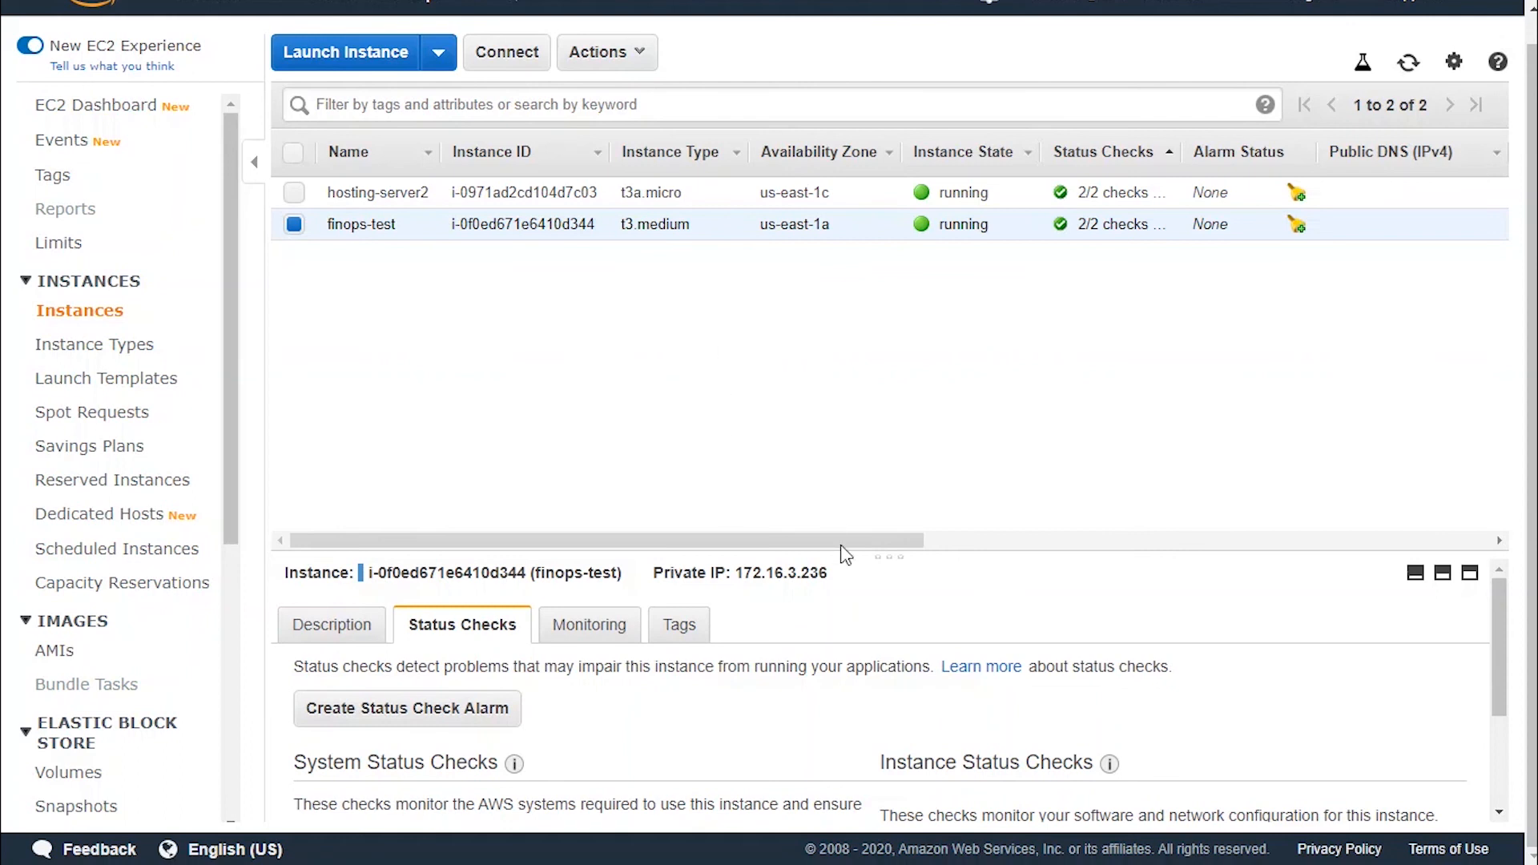